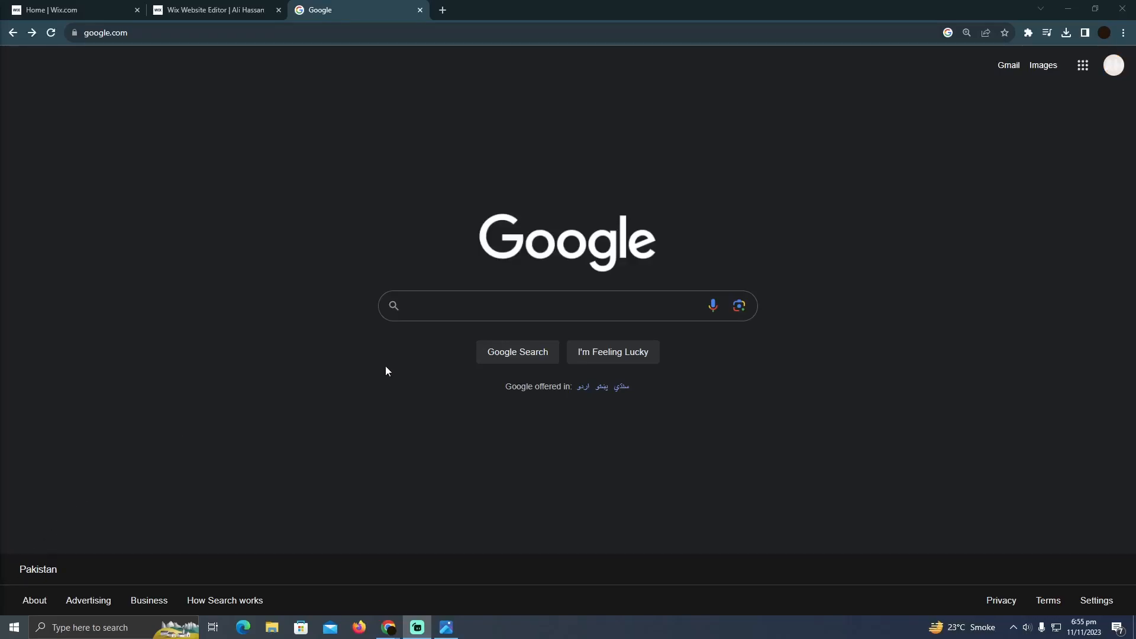
Step: Switch to the Wix Editor tab and scroll down the HOME page to the portfolio section
left_click(211, 10)
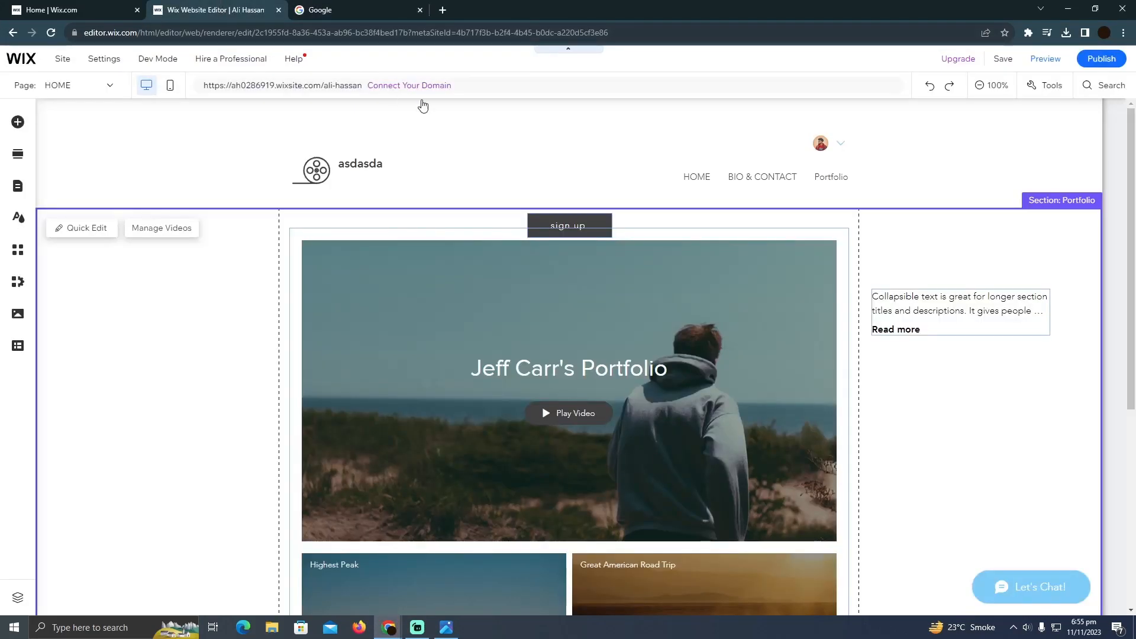
scroll("down", 3)
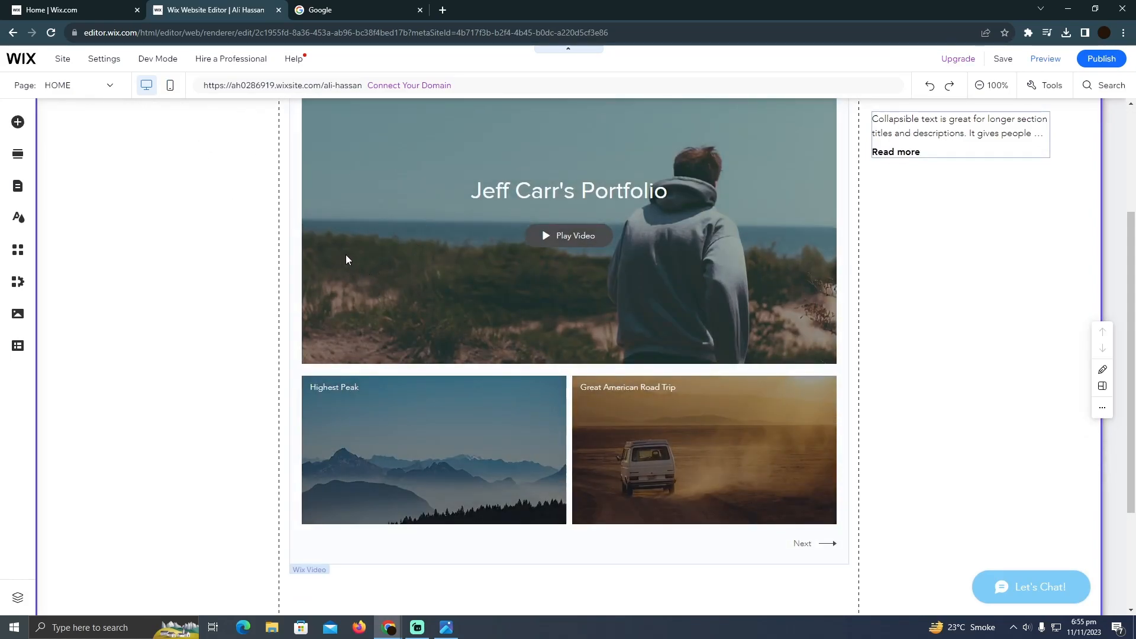
Step: Search Google for 'elf', reach Elfsight's widget catalogue and filter it by 'what'
left_click(355, 10)
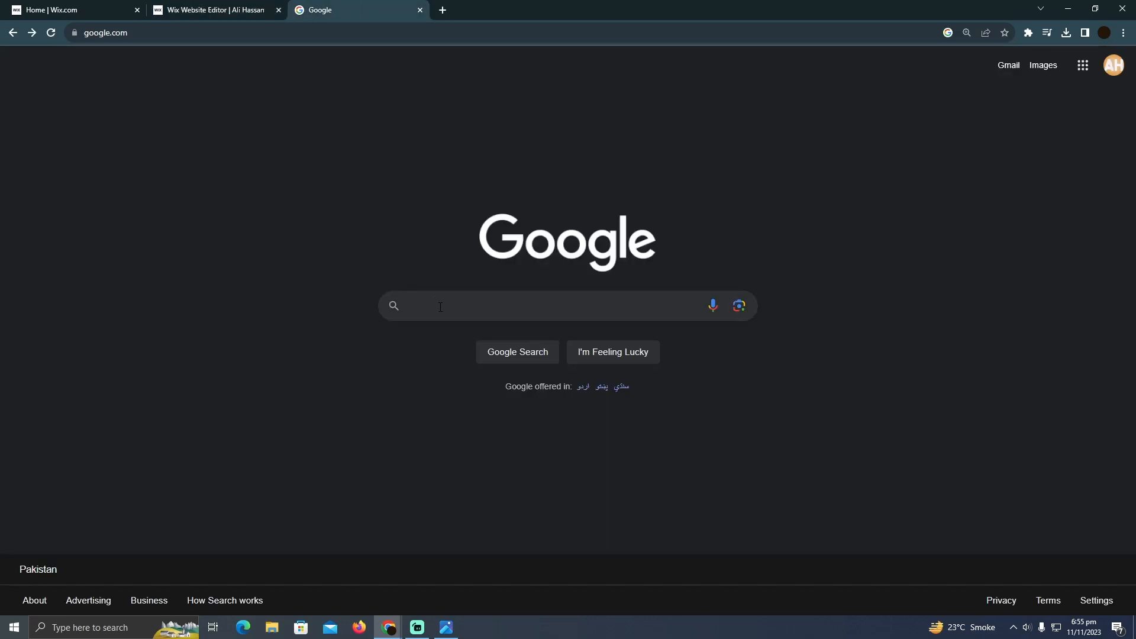
type("elf")
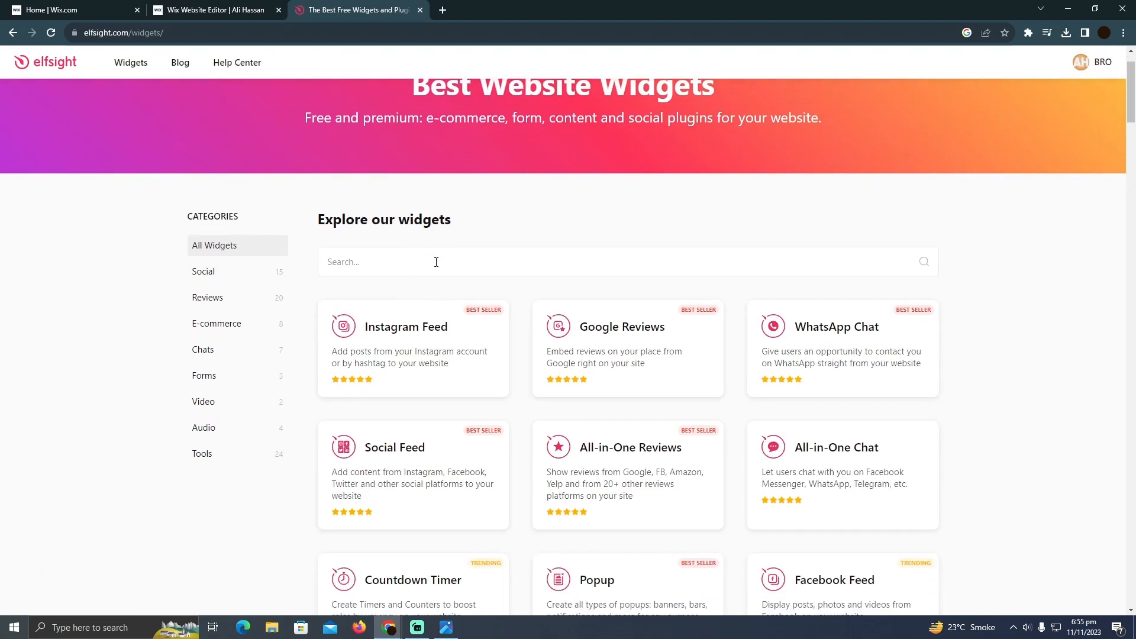
type("what")
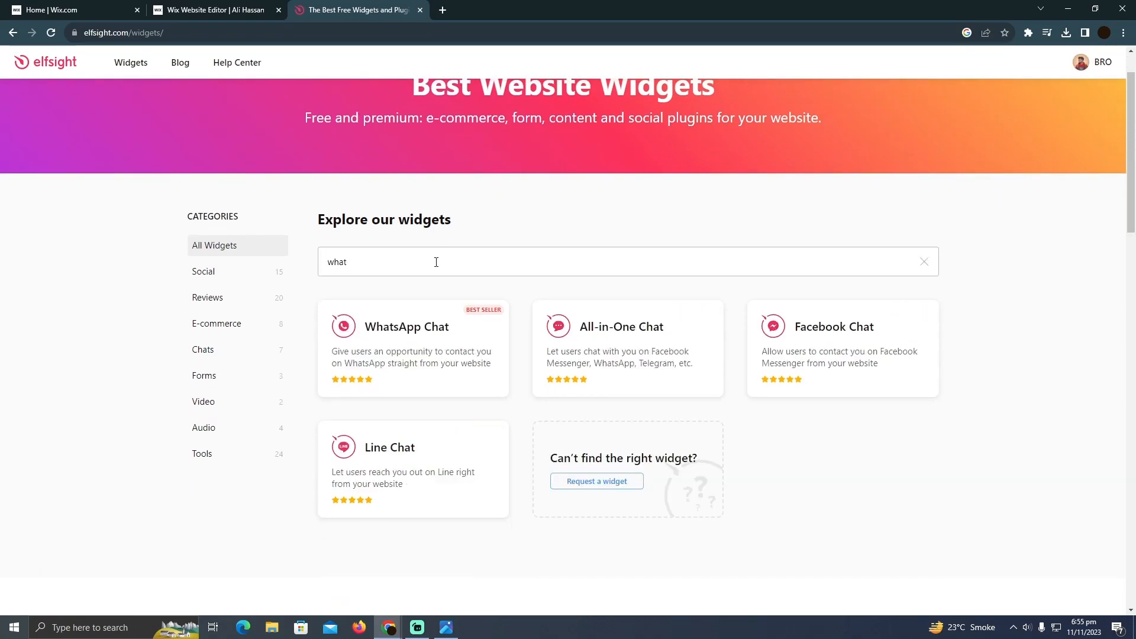
Step: Create a WhatsApp Chat widget from the General template, publish it, copy its embed code and return to Wix
left_click(406, 326)
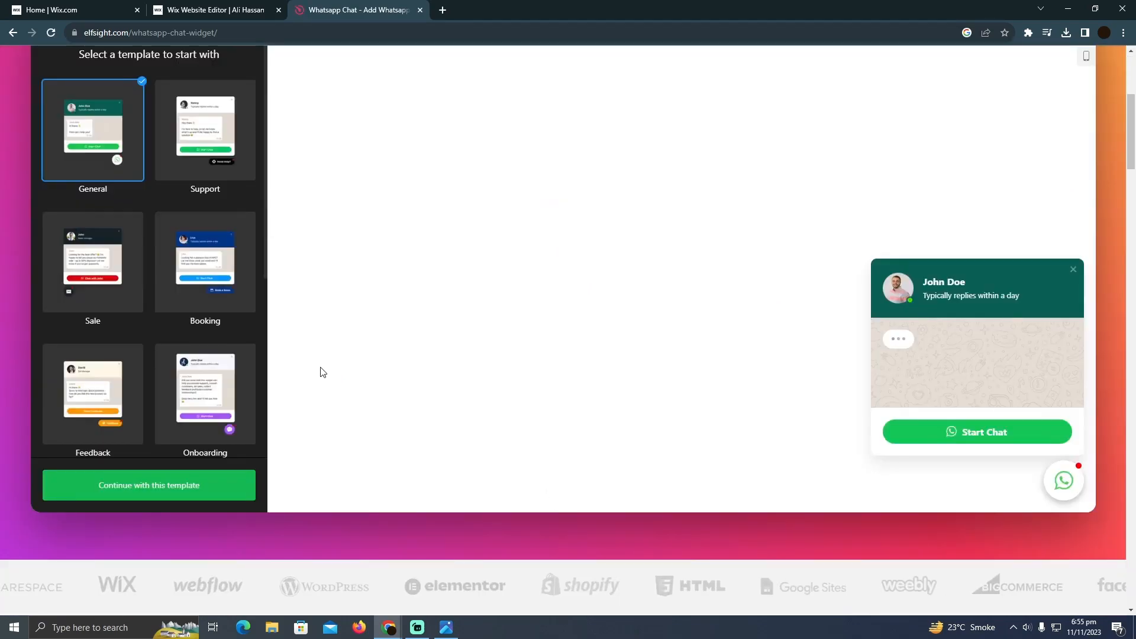
scroll("up", 3)
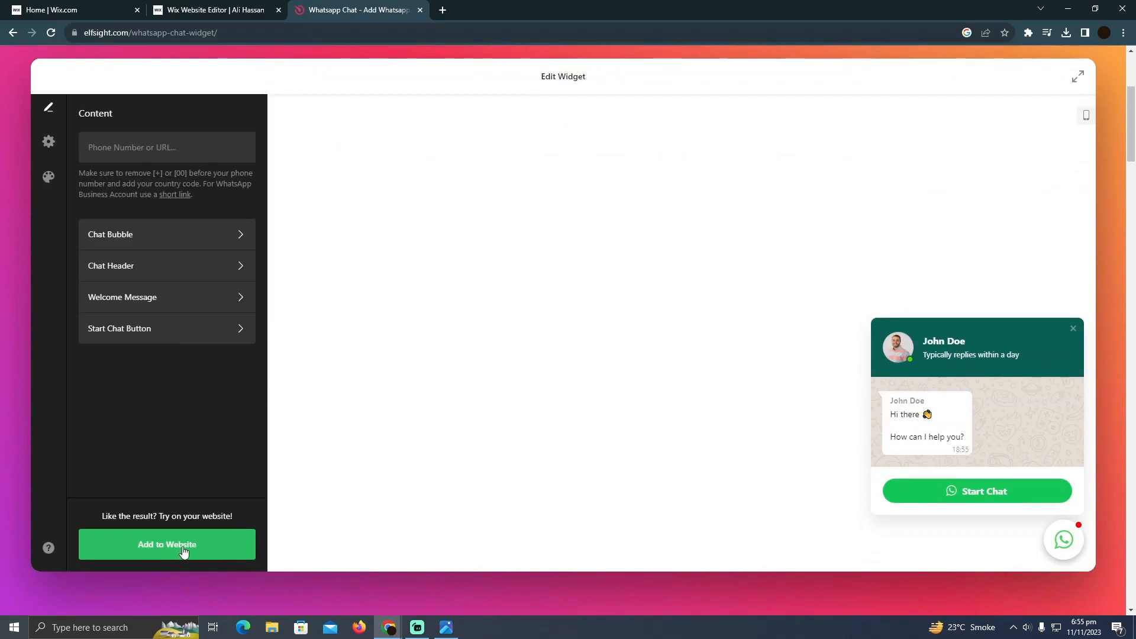
left_click(167, 544)
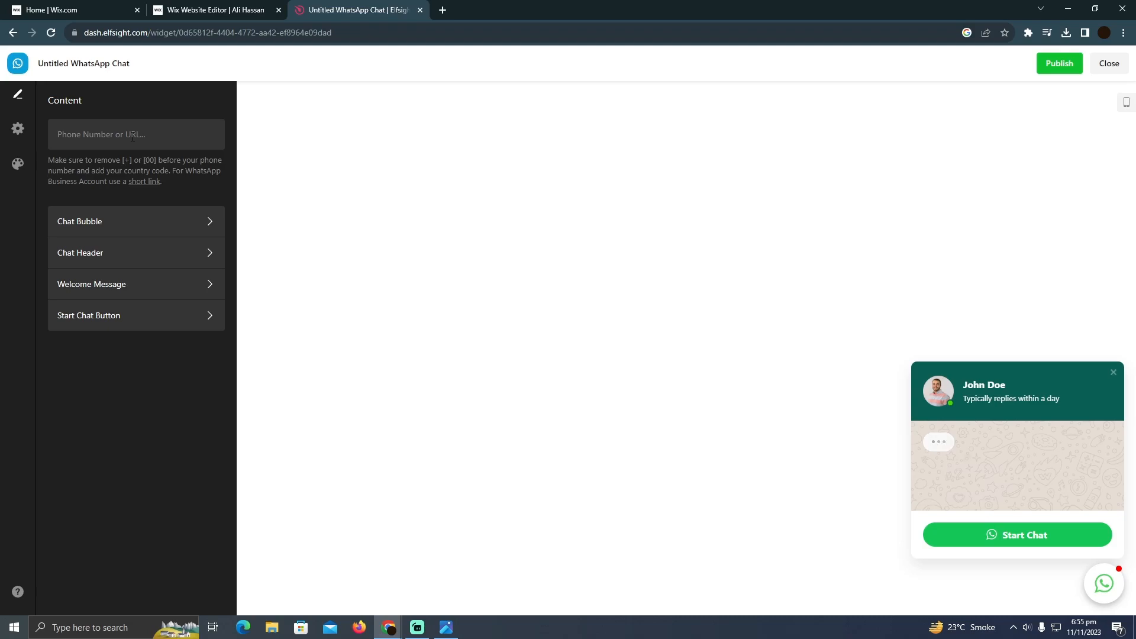
left_click(1058, 63)
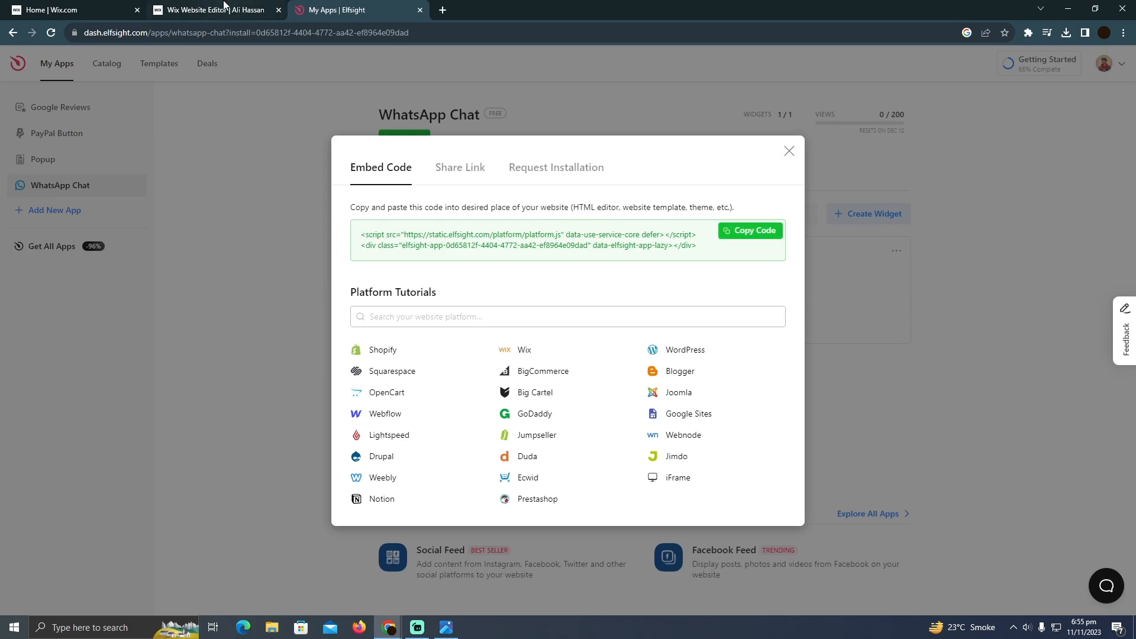
left_click(211, 10)
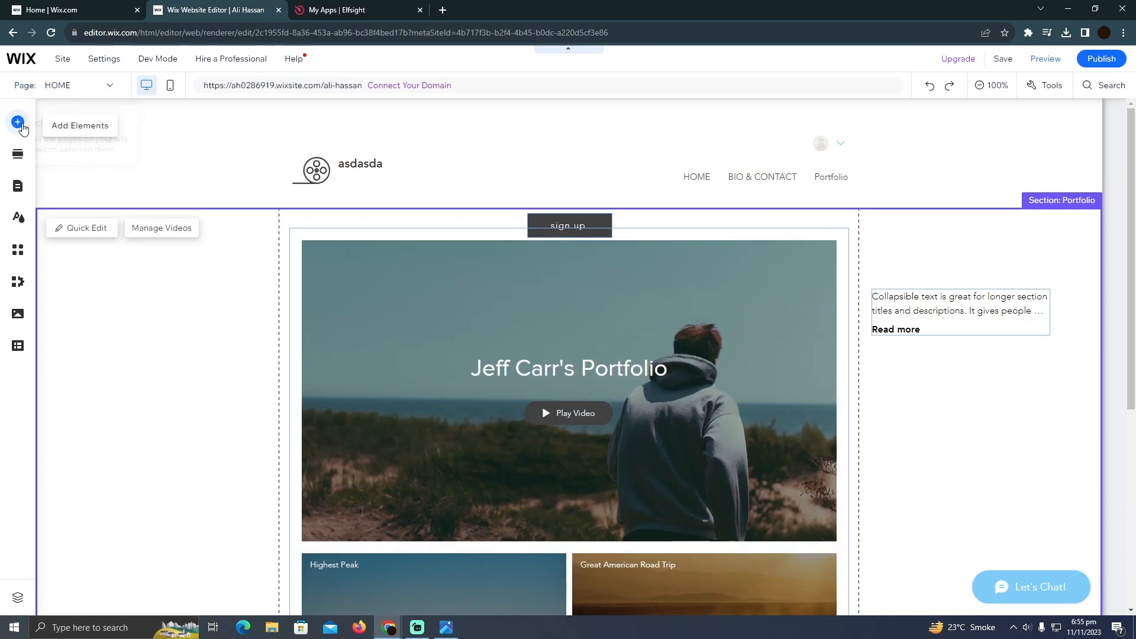
Step: Add an HTML iframe element and apply the pasted Elfsight WhatsApp Chat script to it
left_click(18, 122)
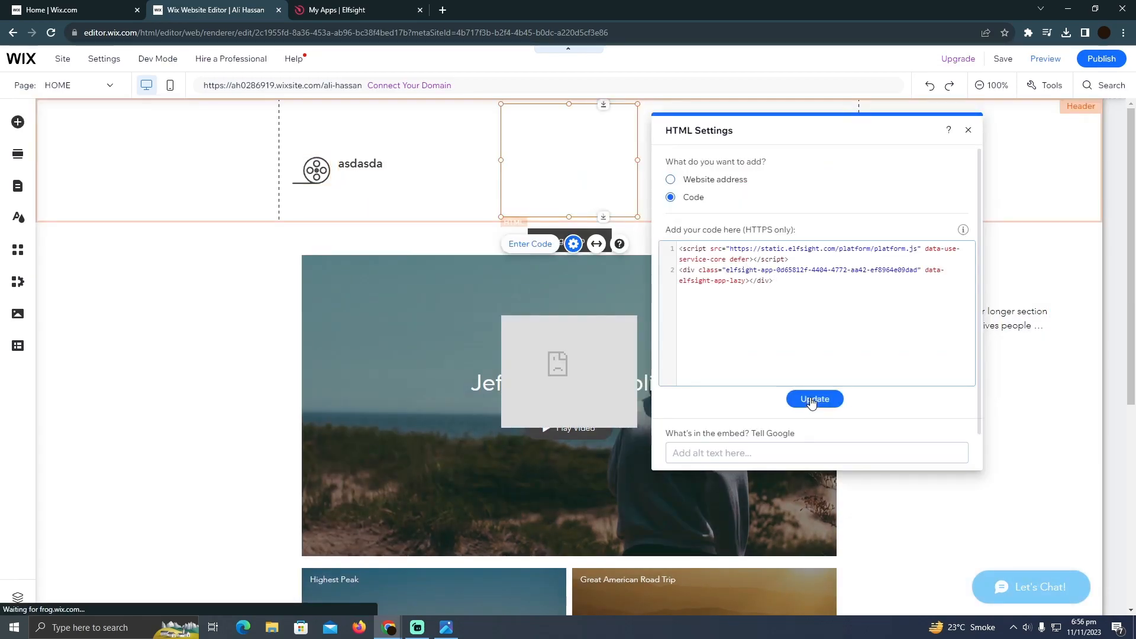
left_click(814, 399)
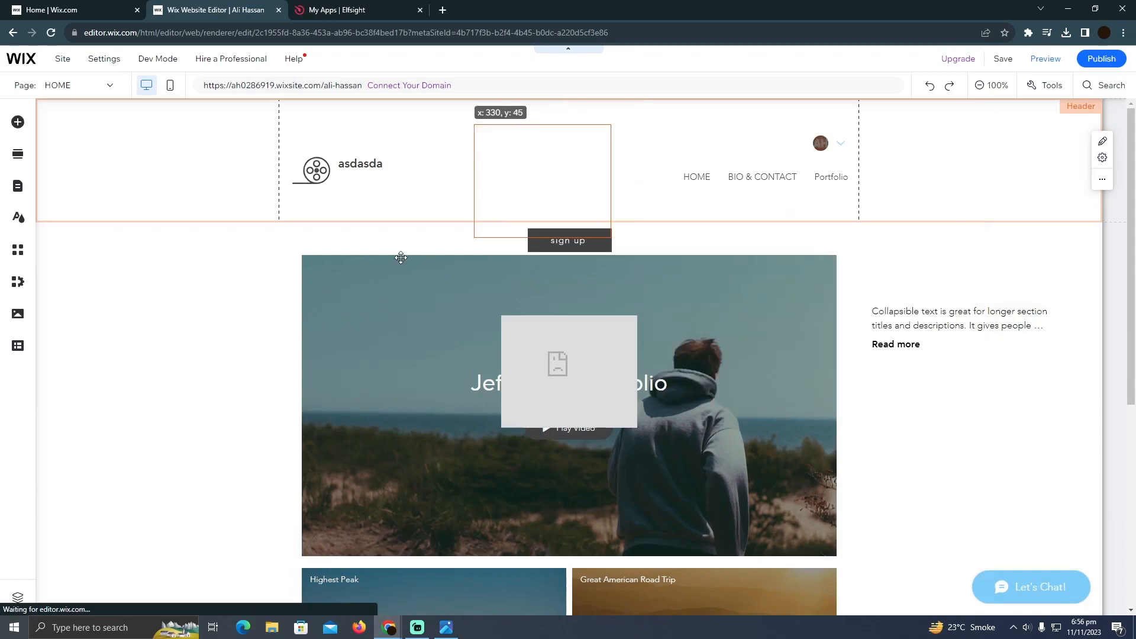
Step: Move the HTML embed into the Portfolio section's left margin and select it
left_click_drag(541, 181, 166, 336)
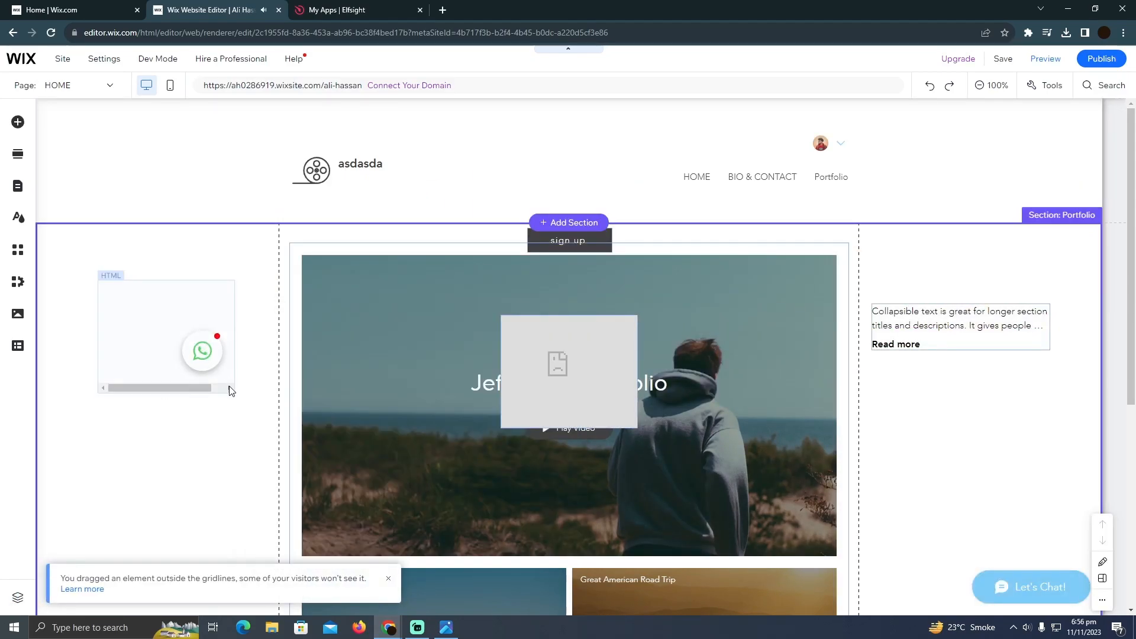
left_click(166, 334)
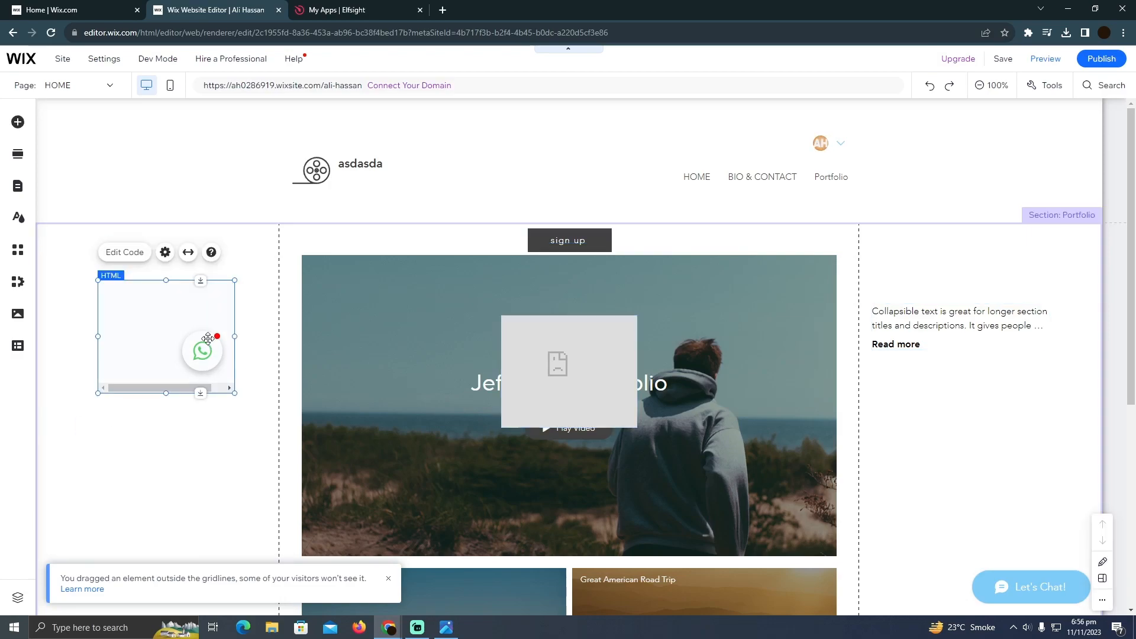